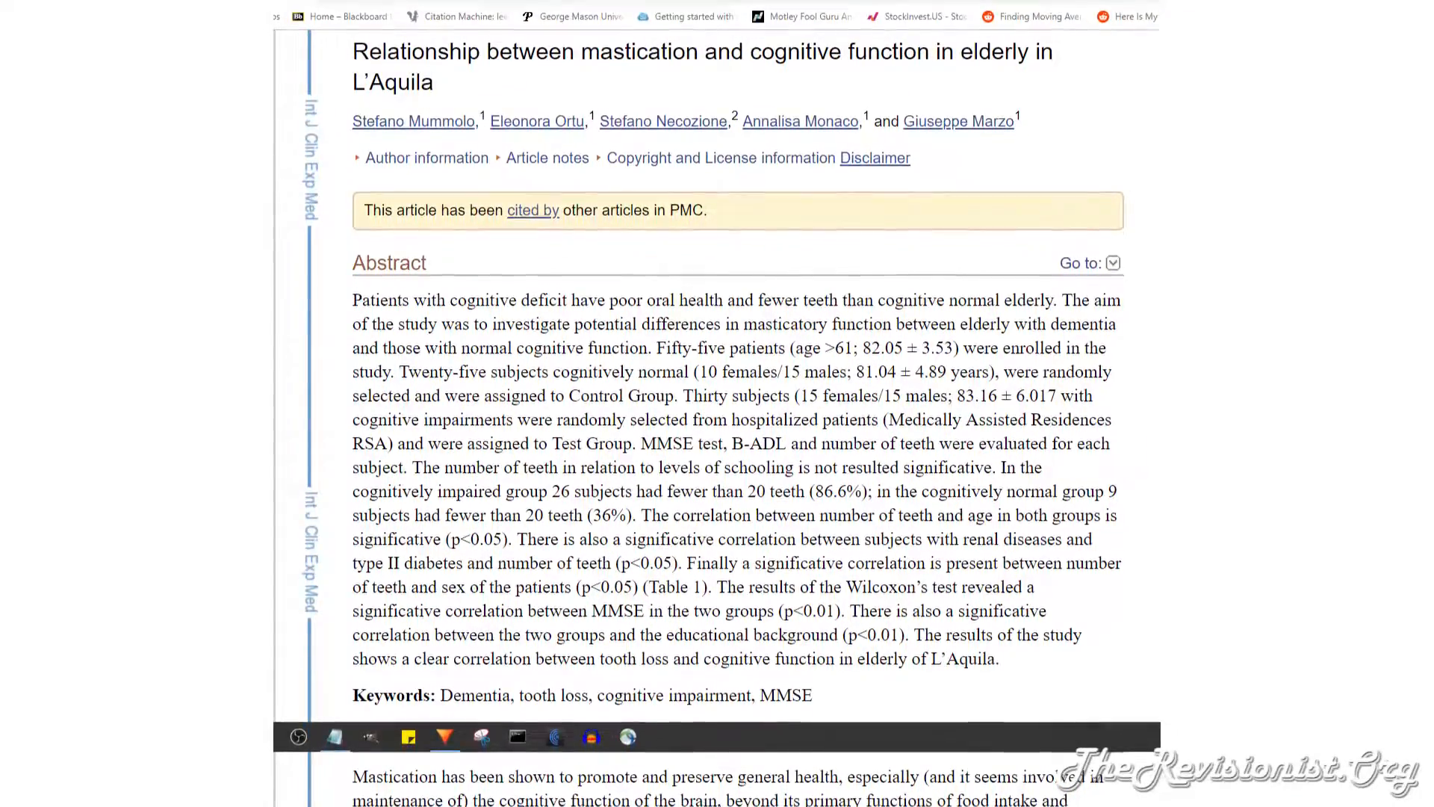
pyautogui.scroll(-3)
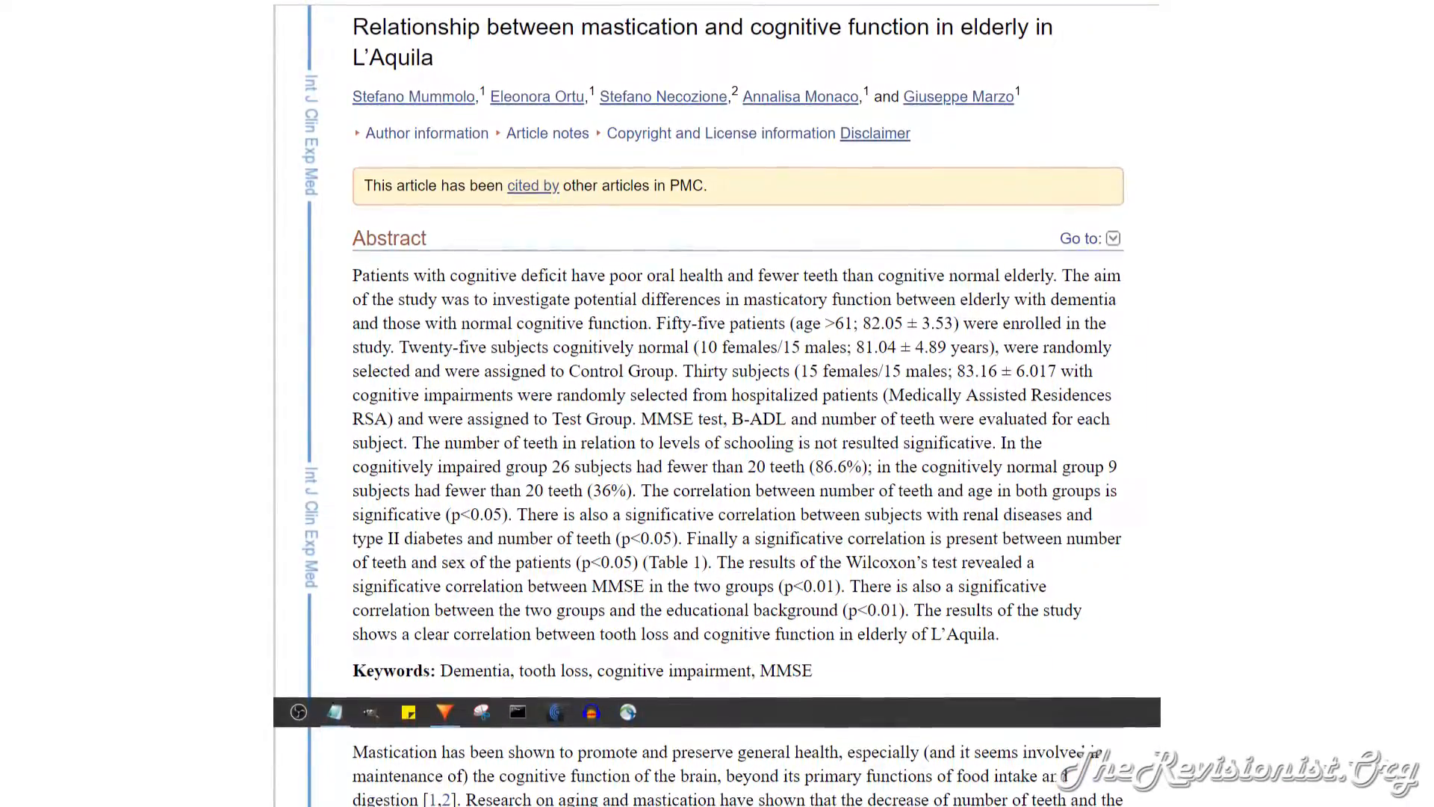
pyautogui.scroll(-3)
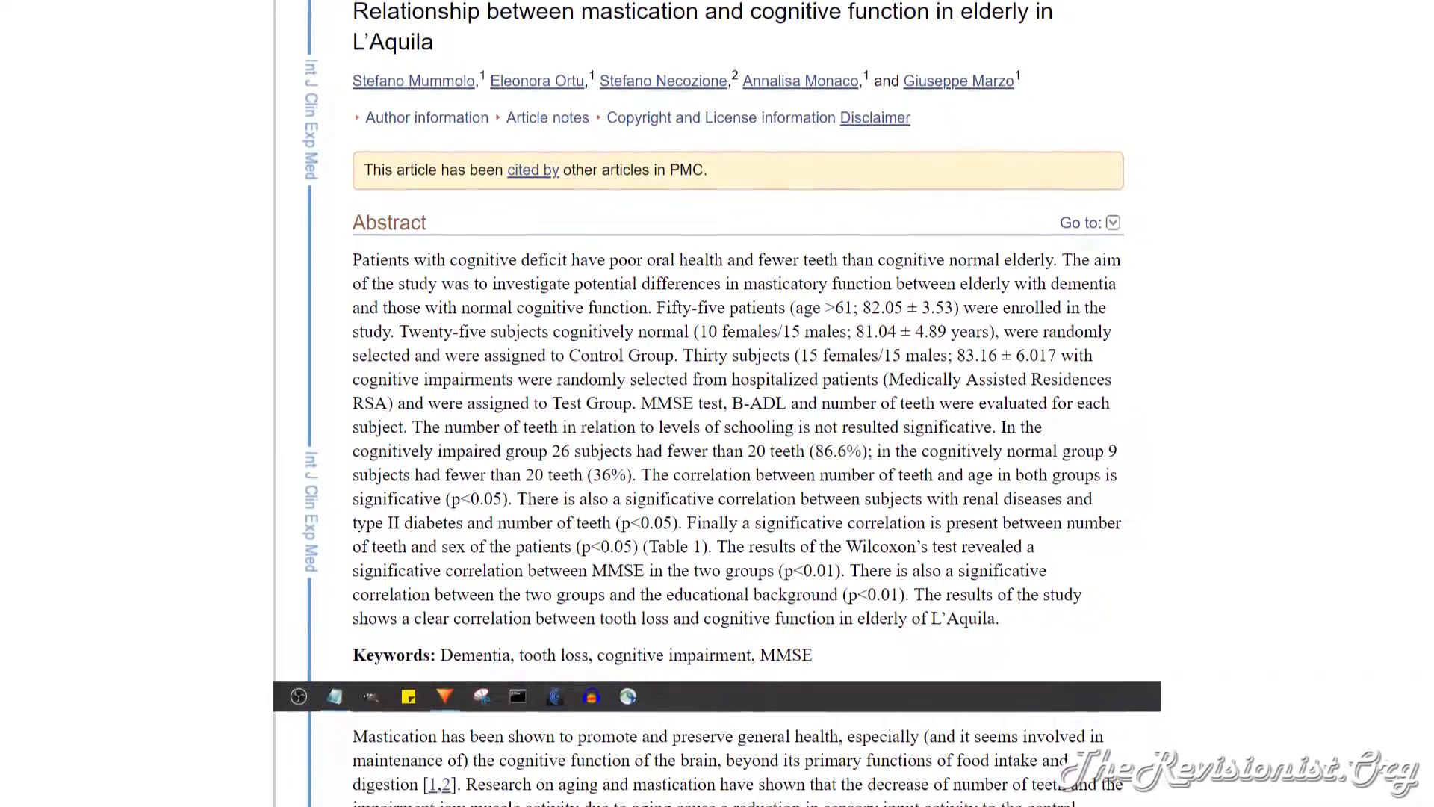
pyautogui.scroll(-3)
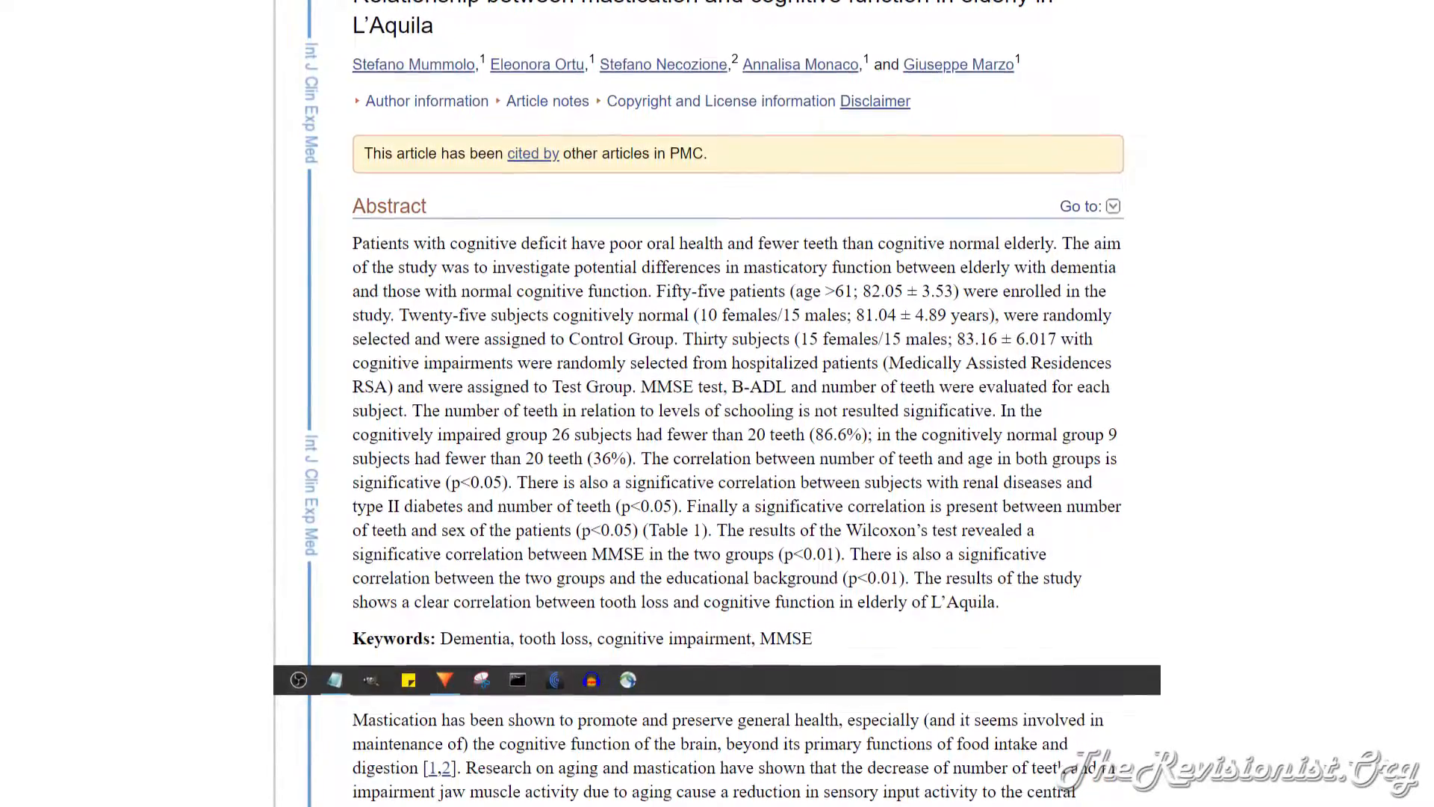
pyautogui.scroll(-3)
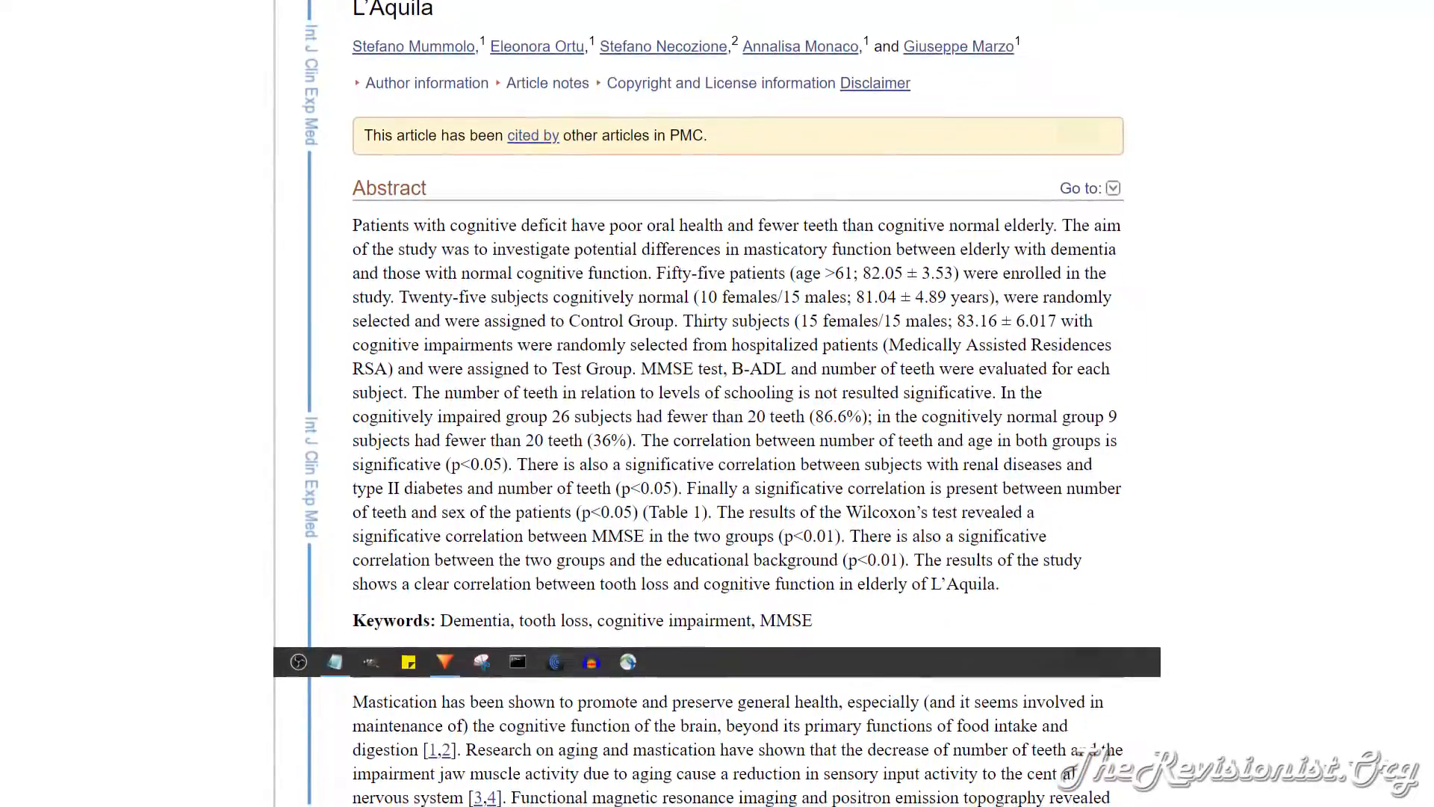
pyautogui.scroll(-3)
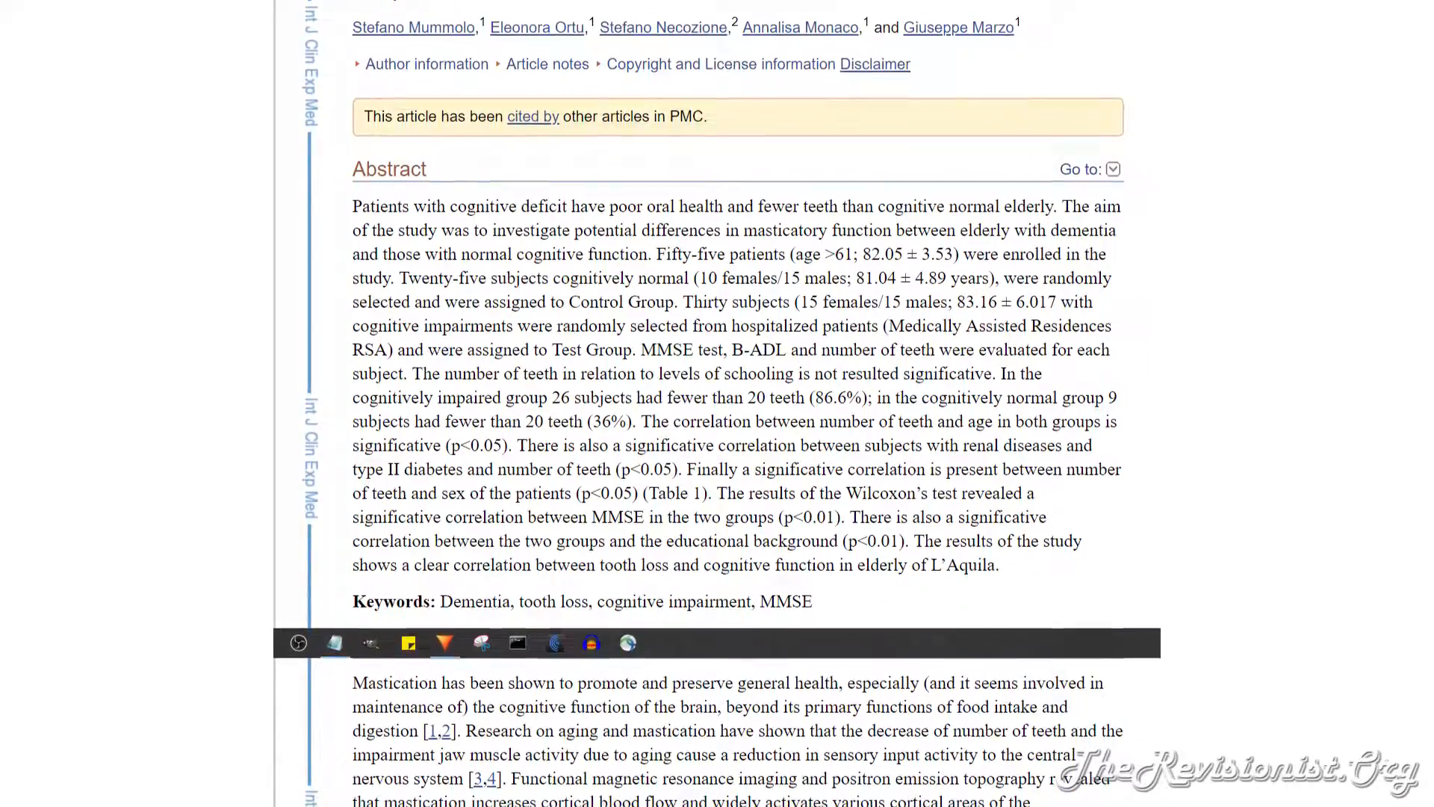
pyautogui.scroll(-3)
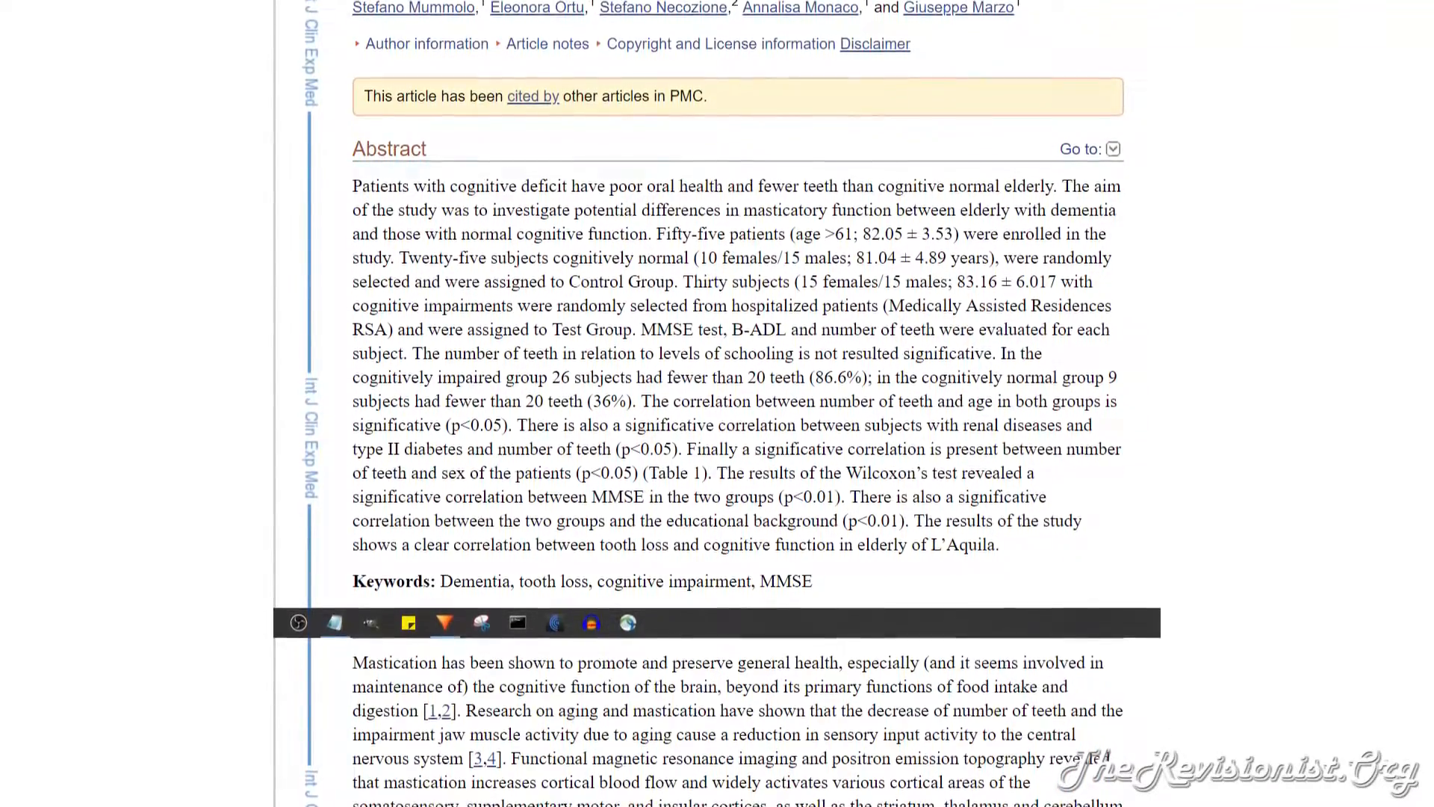
pyautogui.scroll(-3)
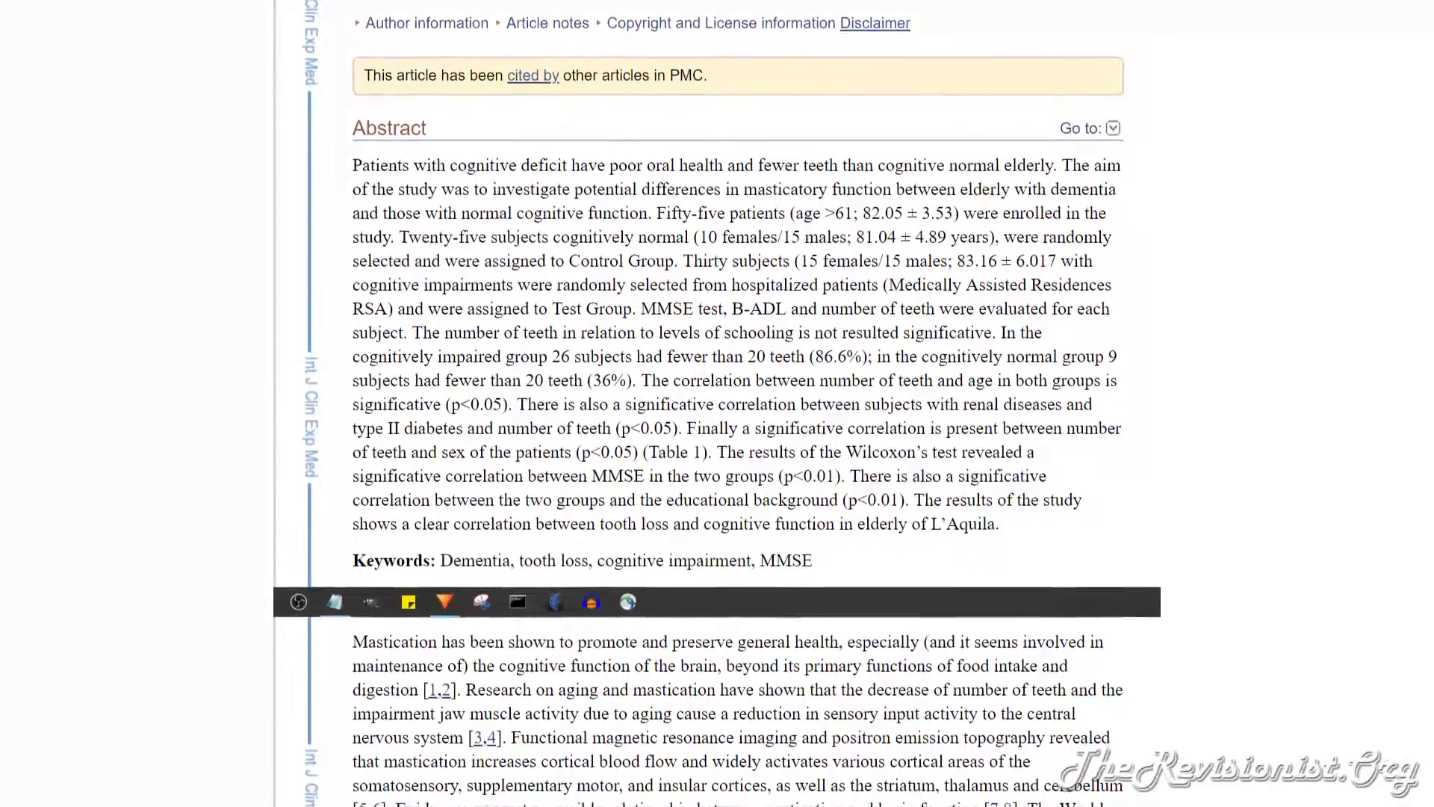
pyautogui.scroll(-3)
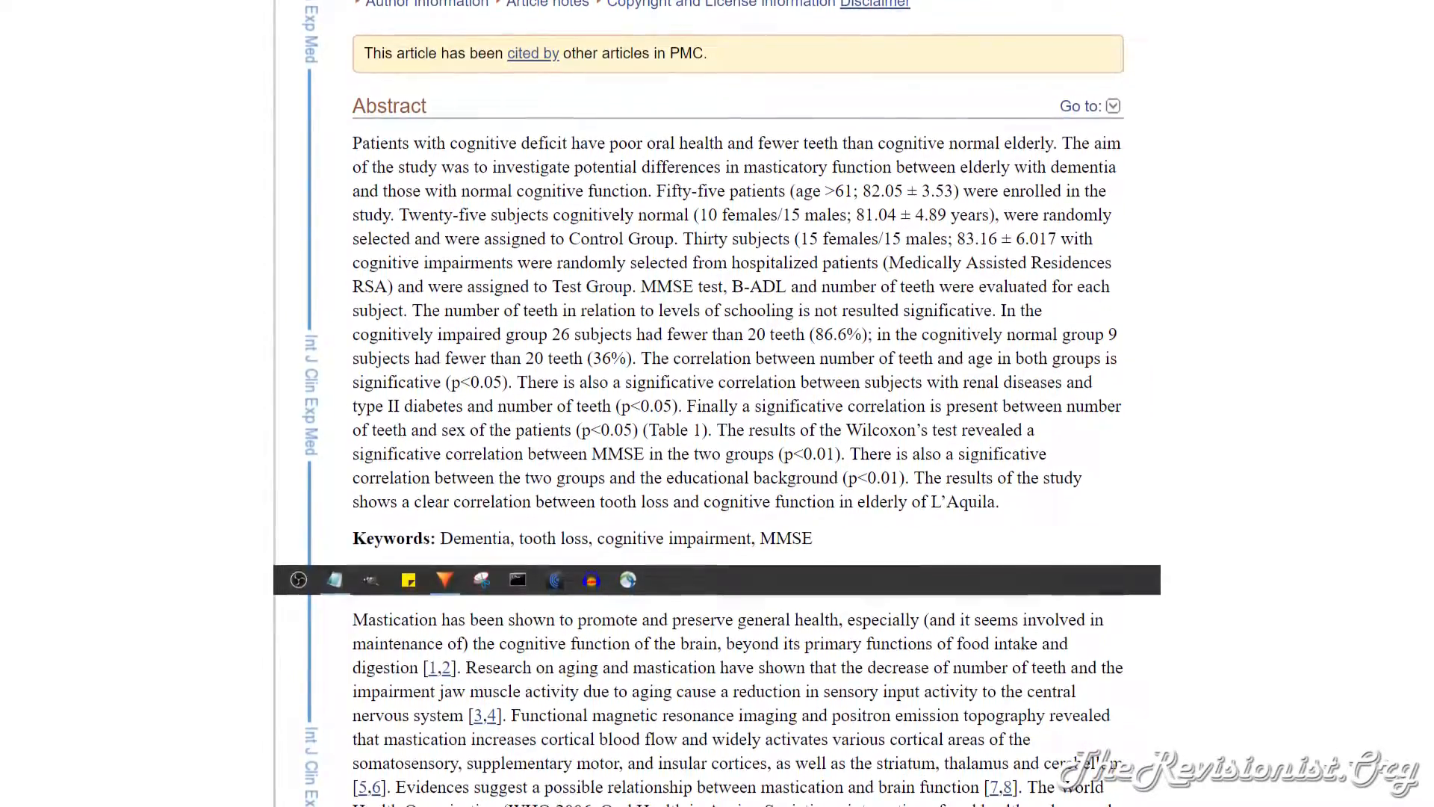
pyautogui.scroll(-3)
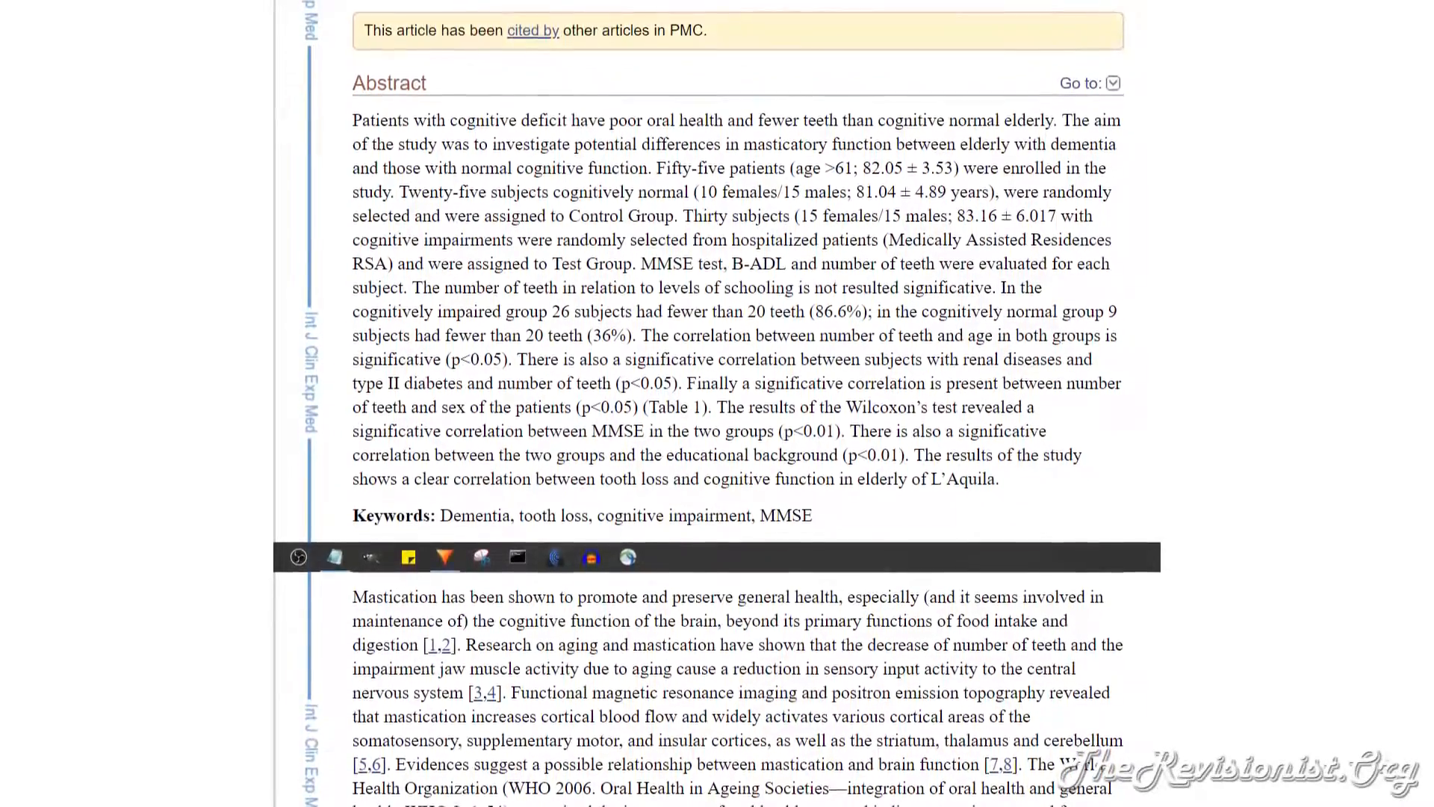
pyautogui.scroll(-3)
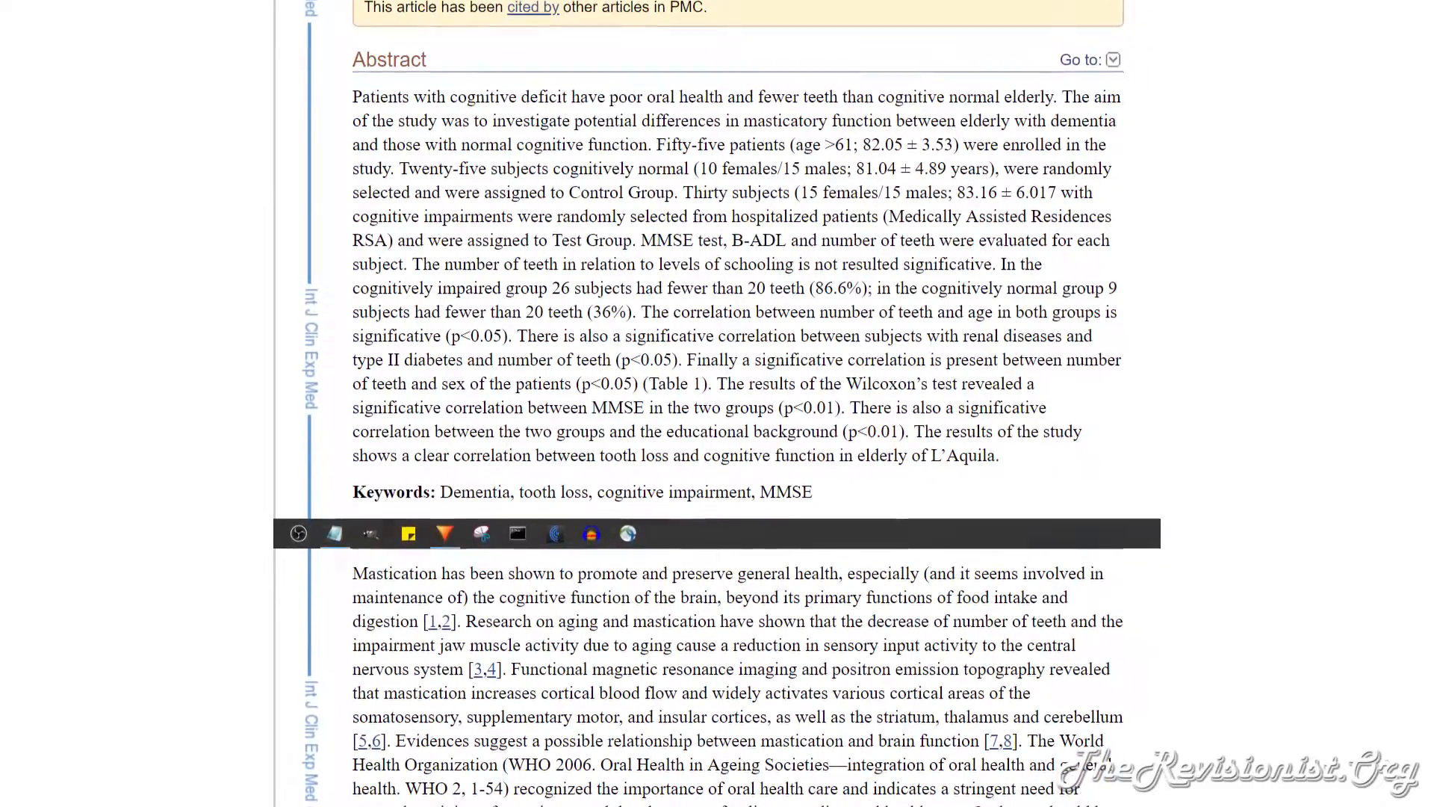
pyautogui.scroll(-3)
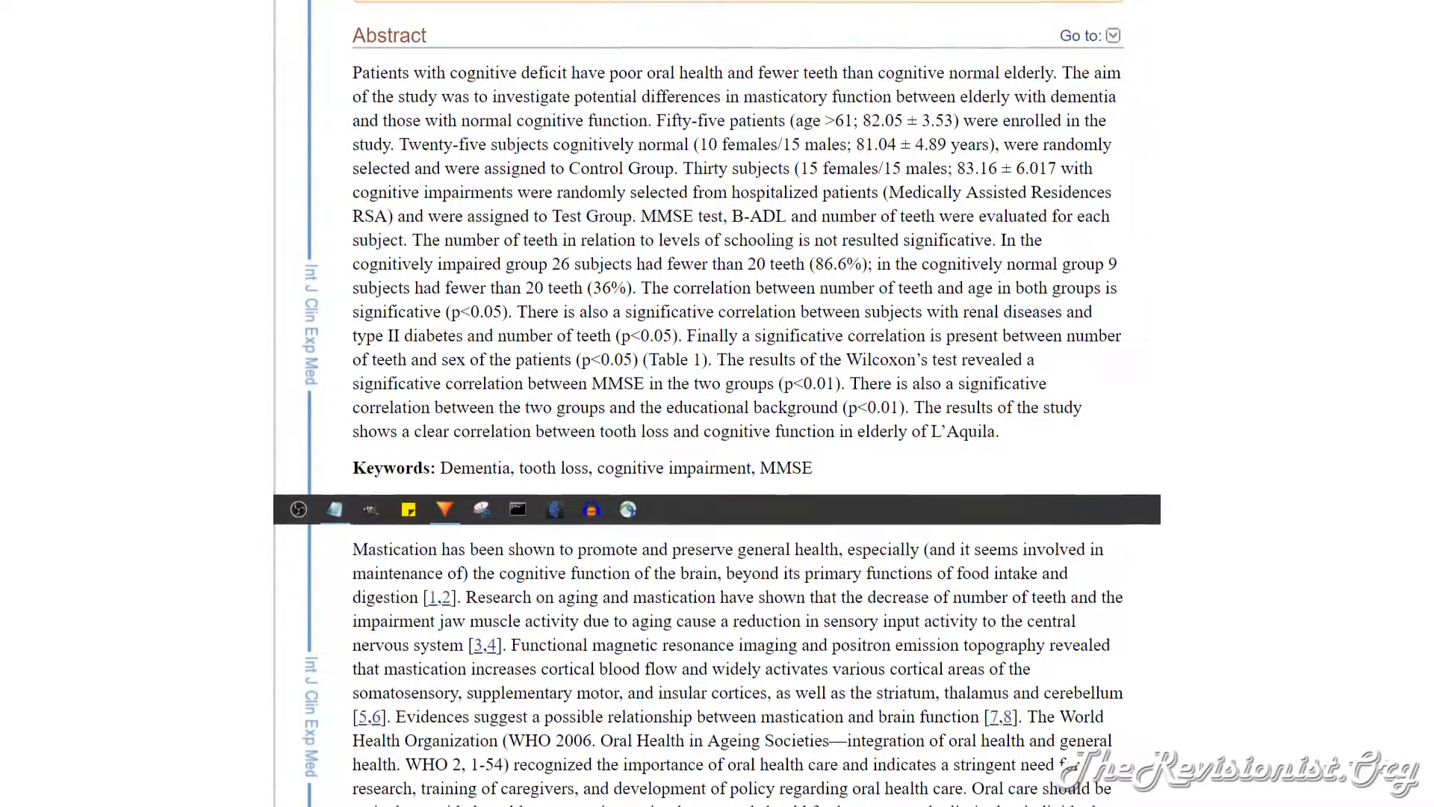
pyautogui.scroll(-3)
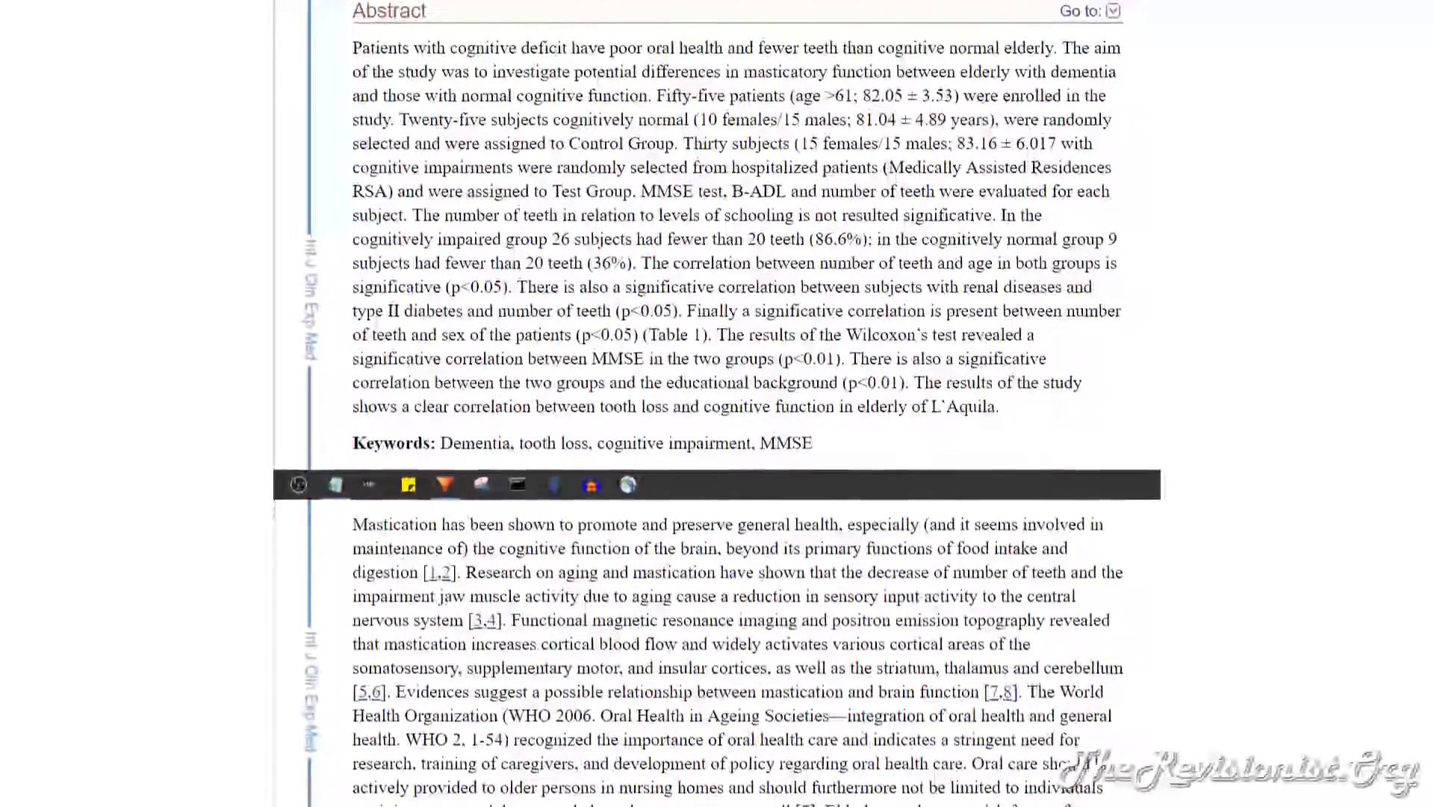
pyautogui.scroll(-3)
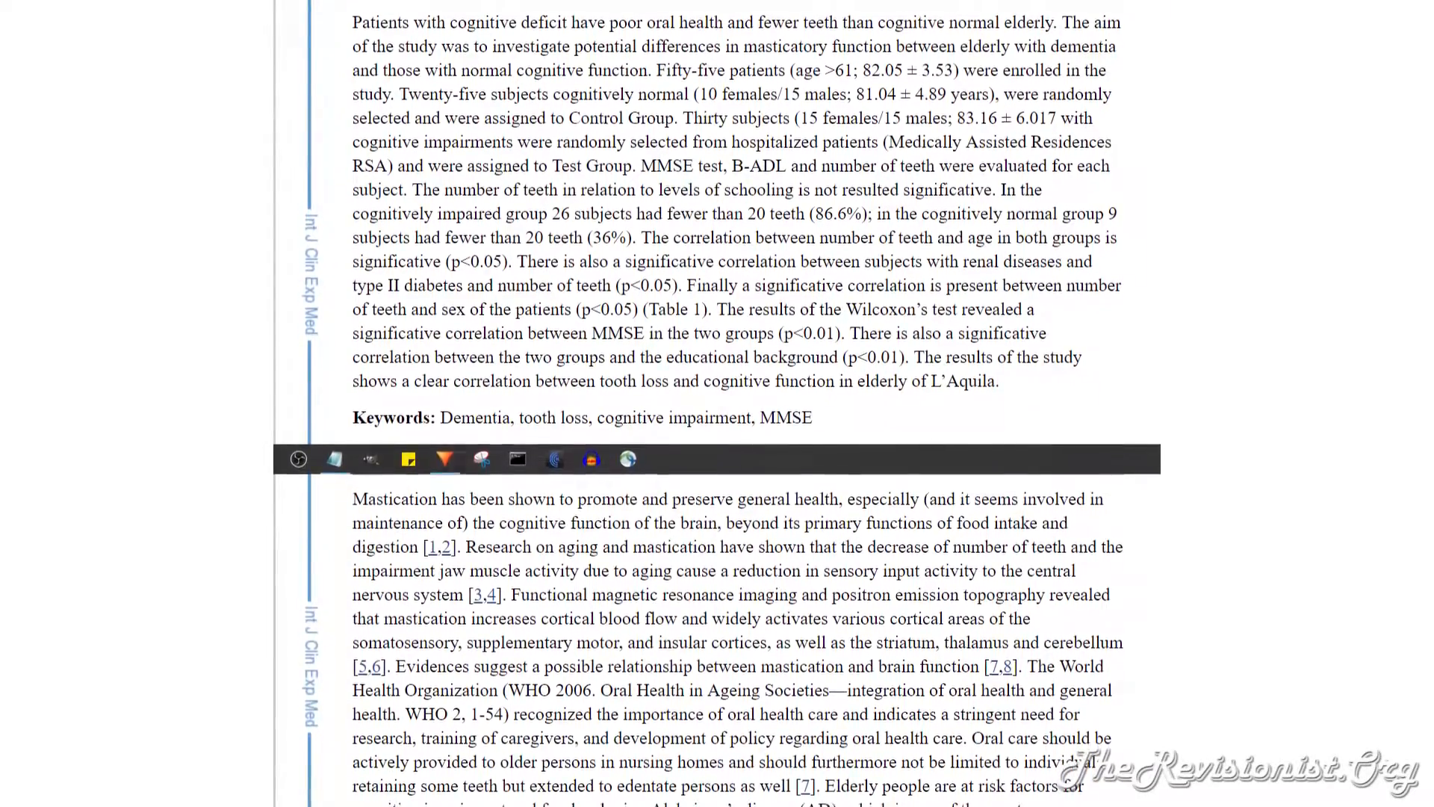
pyautogui.scroll(-3)
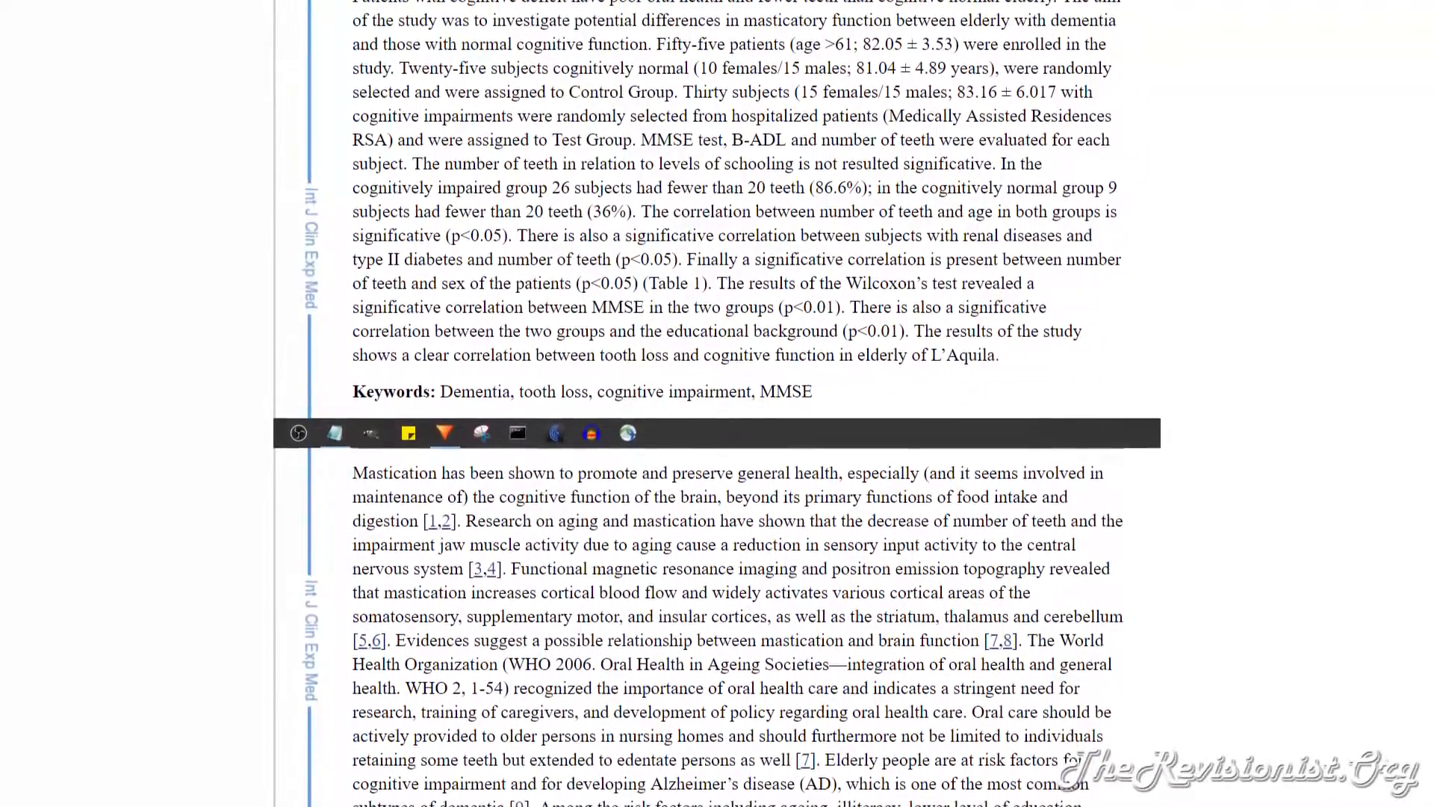
pyautogui.scroll(-3)
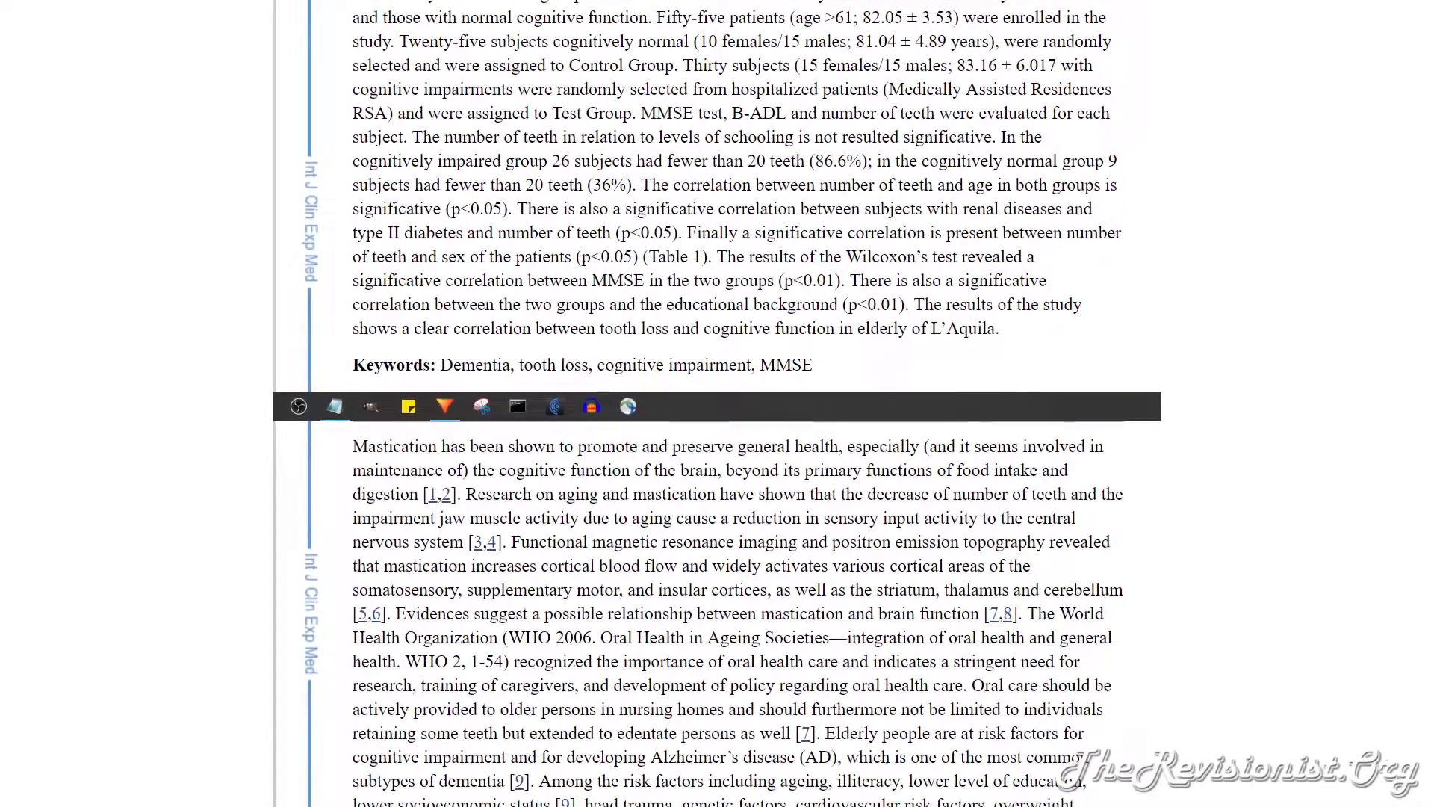
pyautogui.scroll(-3)
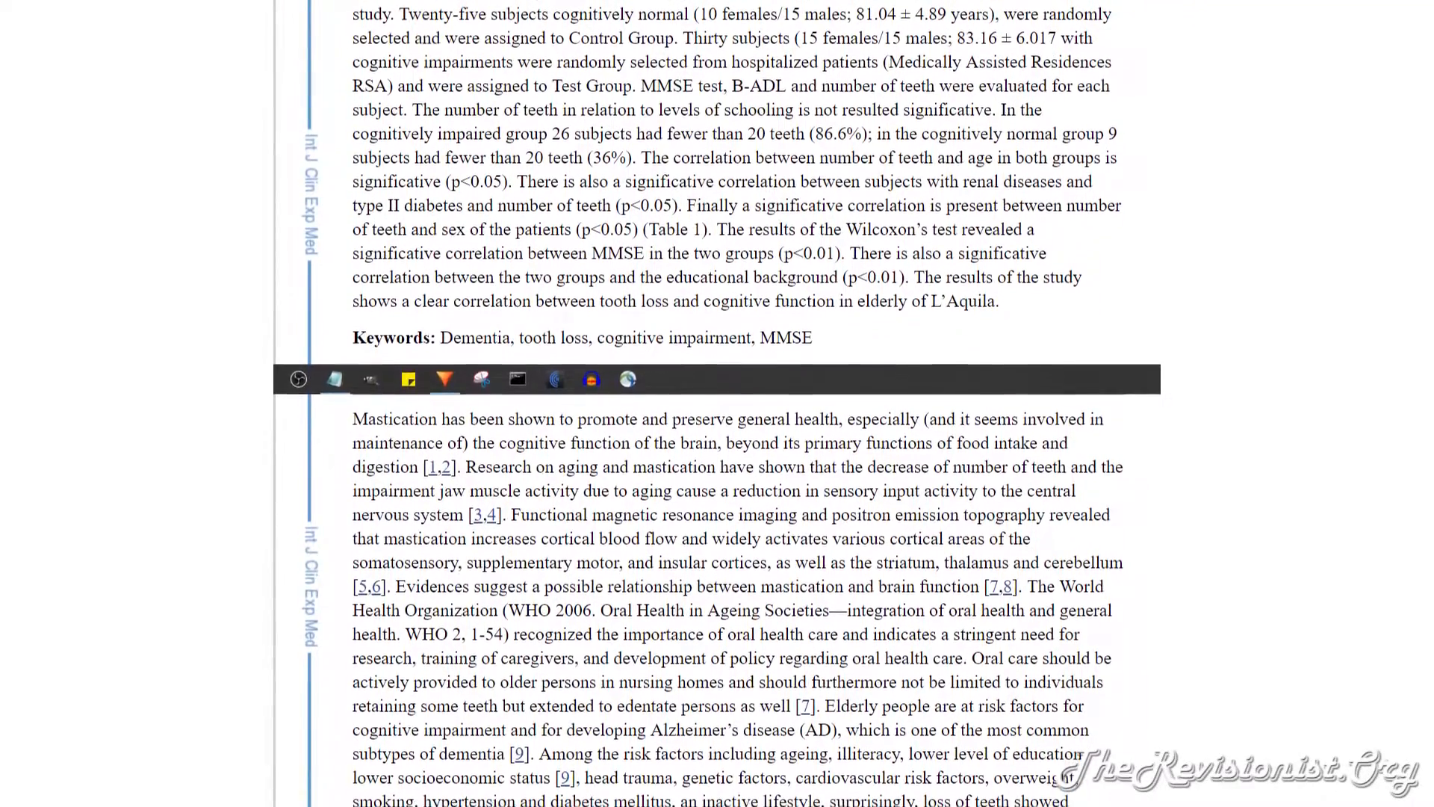
pyautogui.scroll(-3)
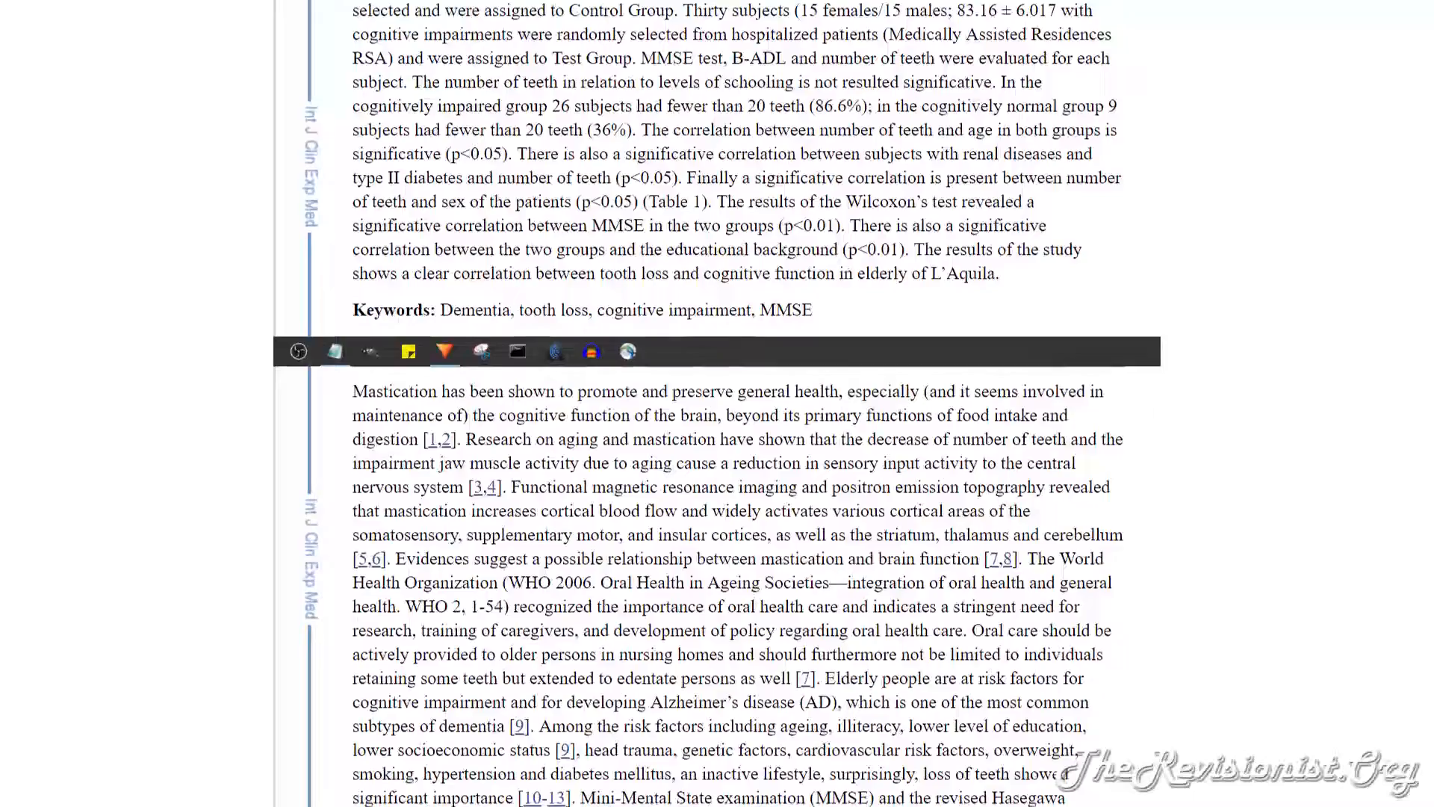
pyautogui.scroll(-3)
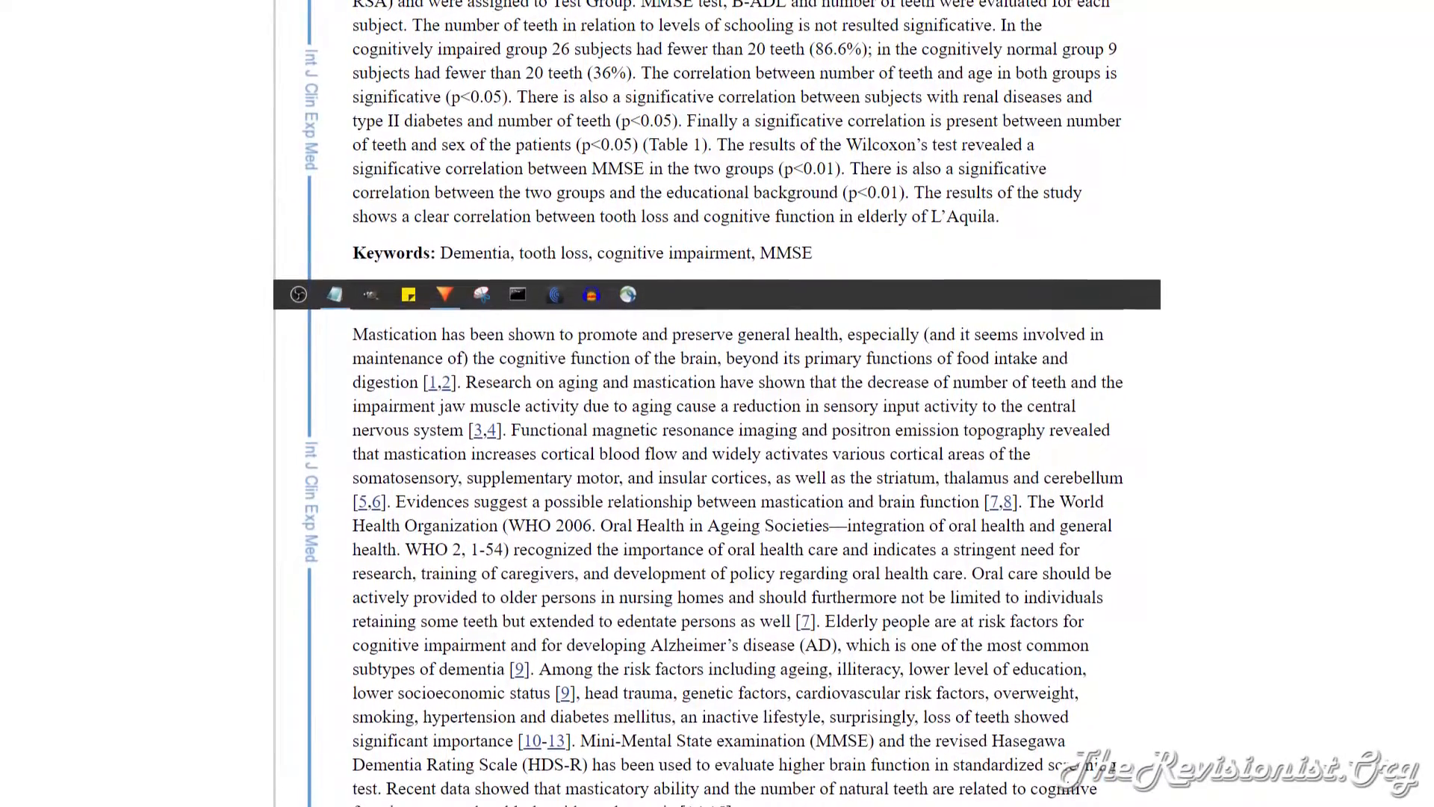
pyautogui.scroll(-3)
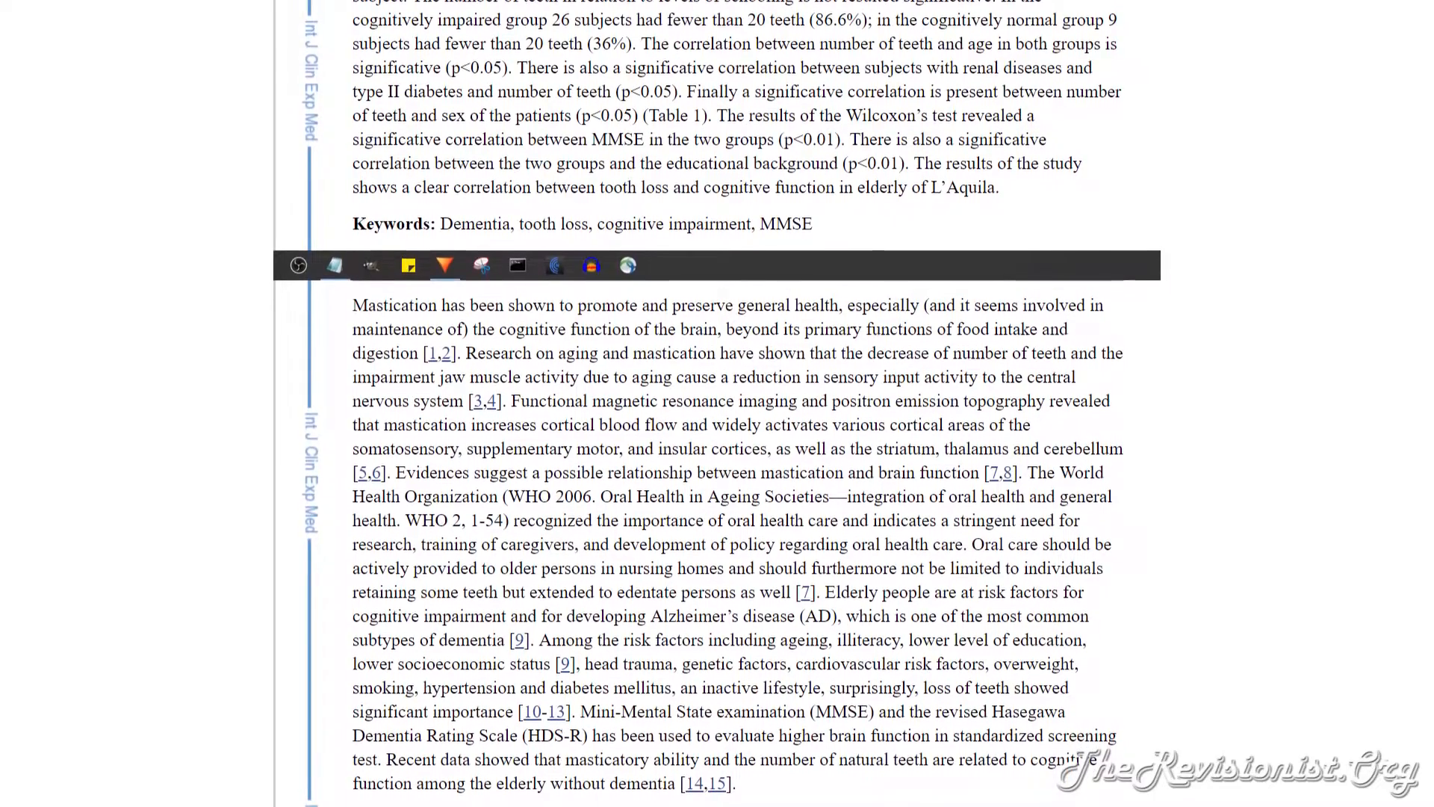
pyautogui.scroll(-3)
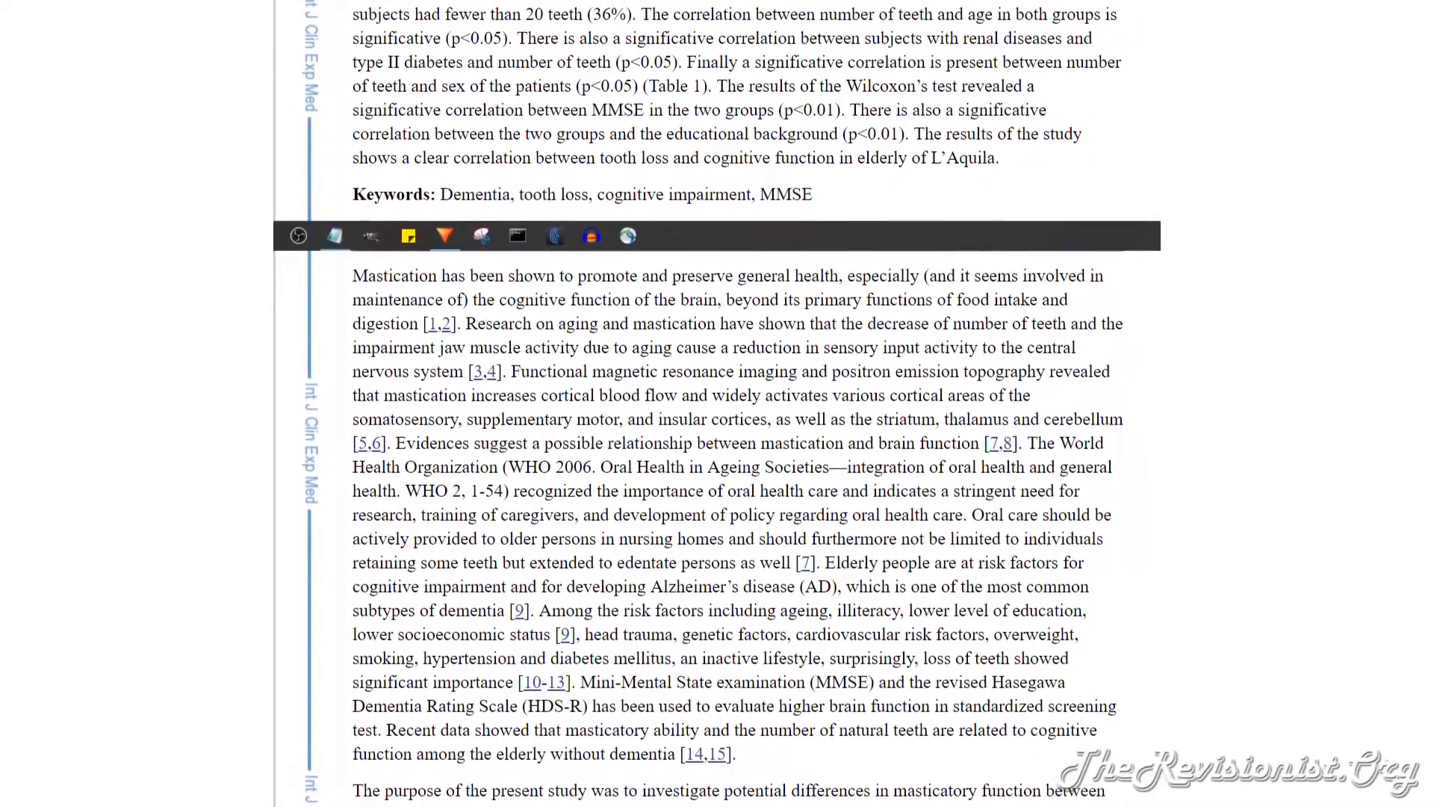
pyautogui.scroll(-3)
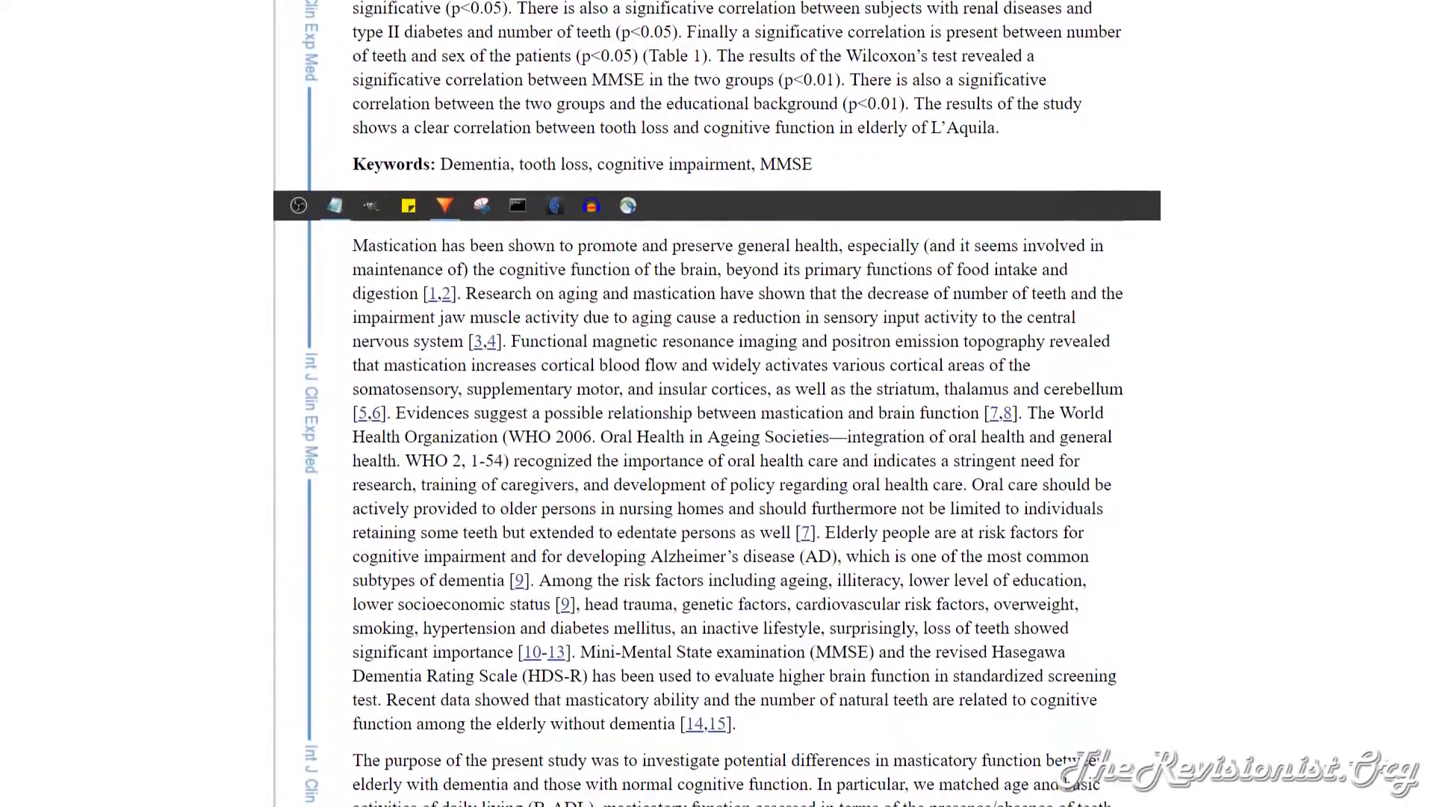
pyautogui.scroll(-3)
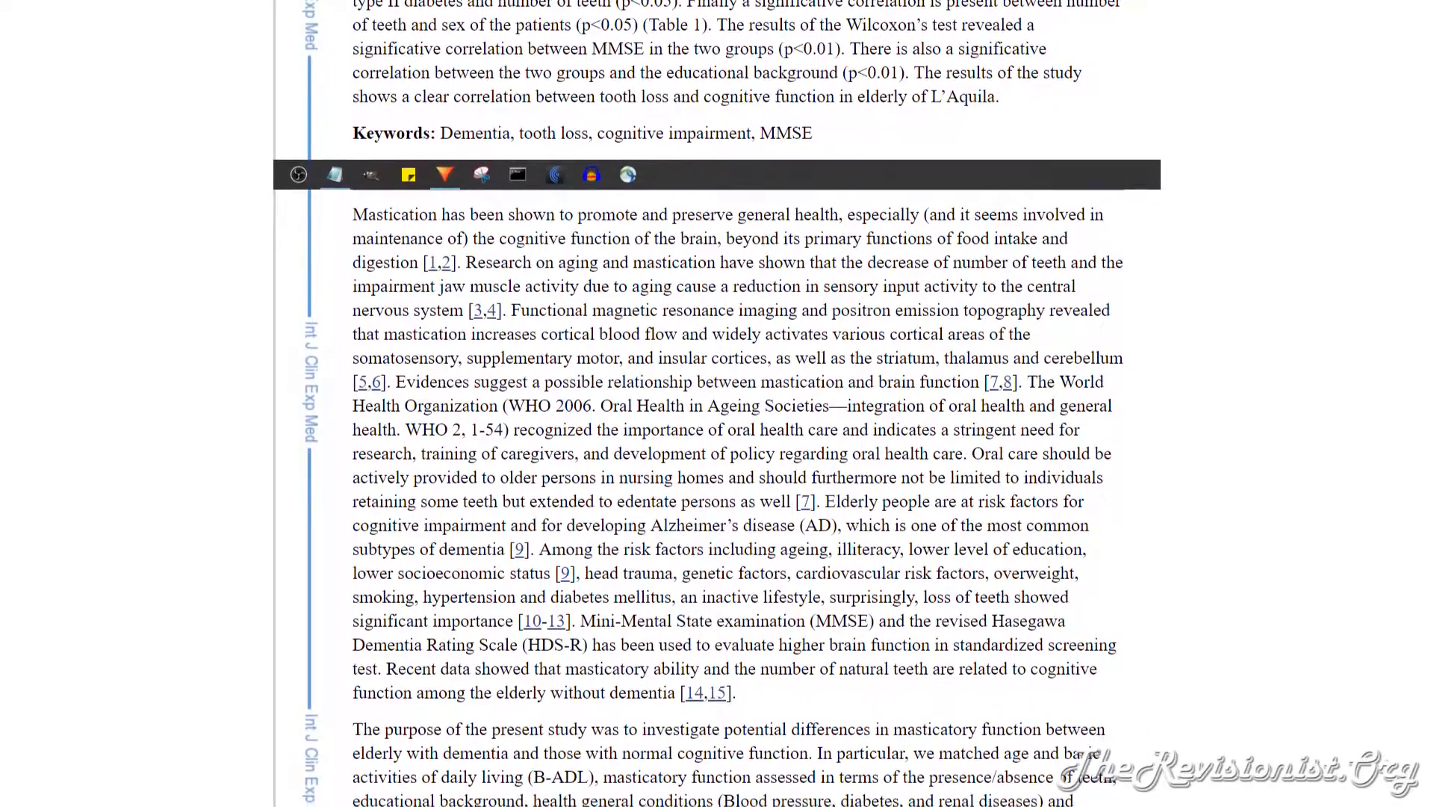
pyautogui.scroll(-3)
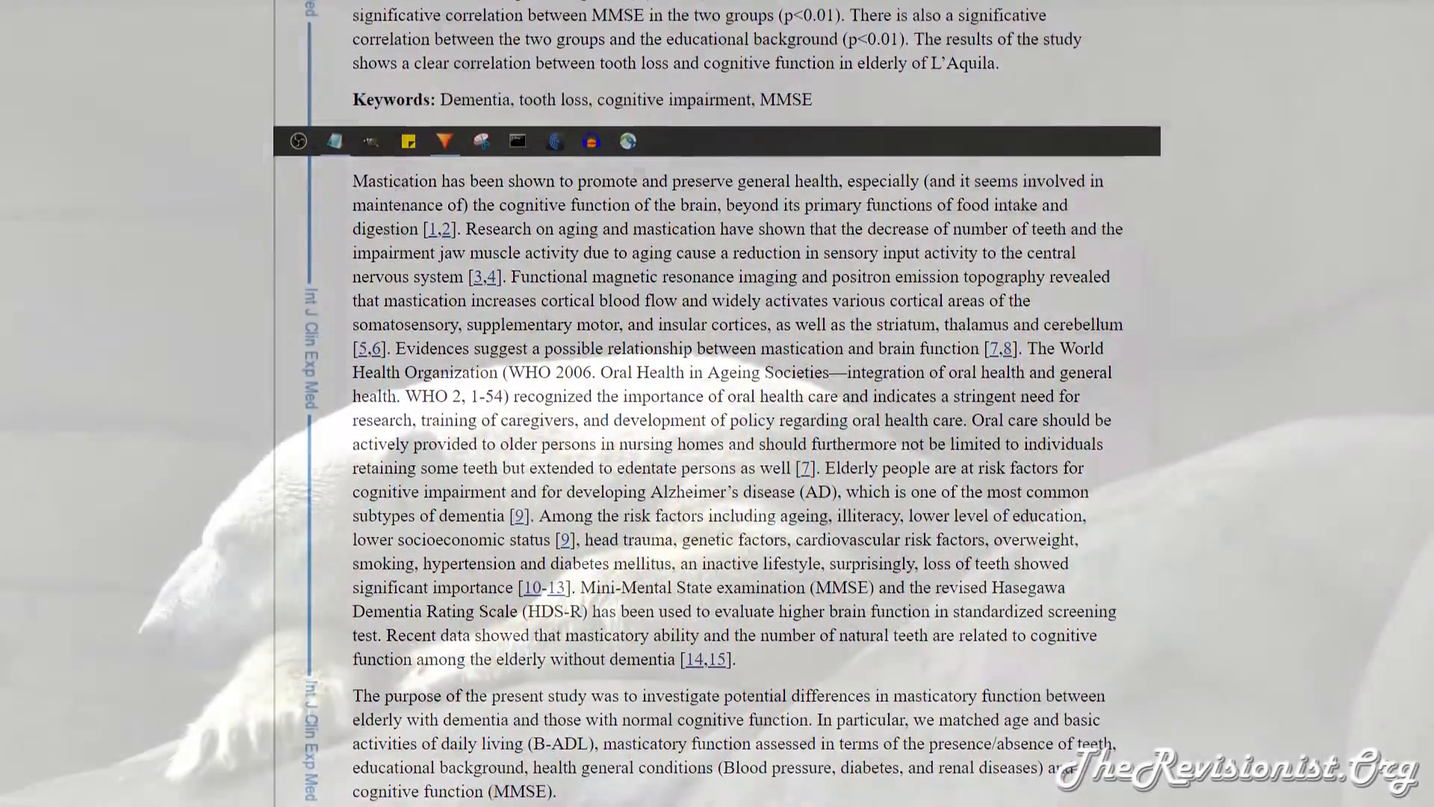